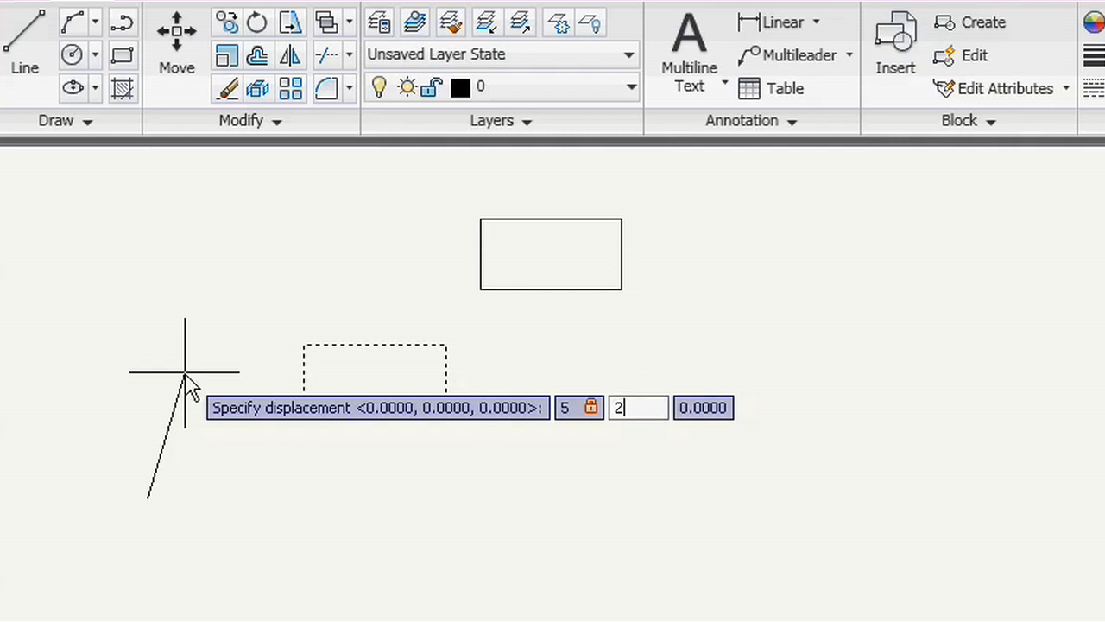
Move the rectangle by the relative displacement 5,2 and finish the Move command
{"action": "key", "text": "Enter"}
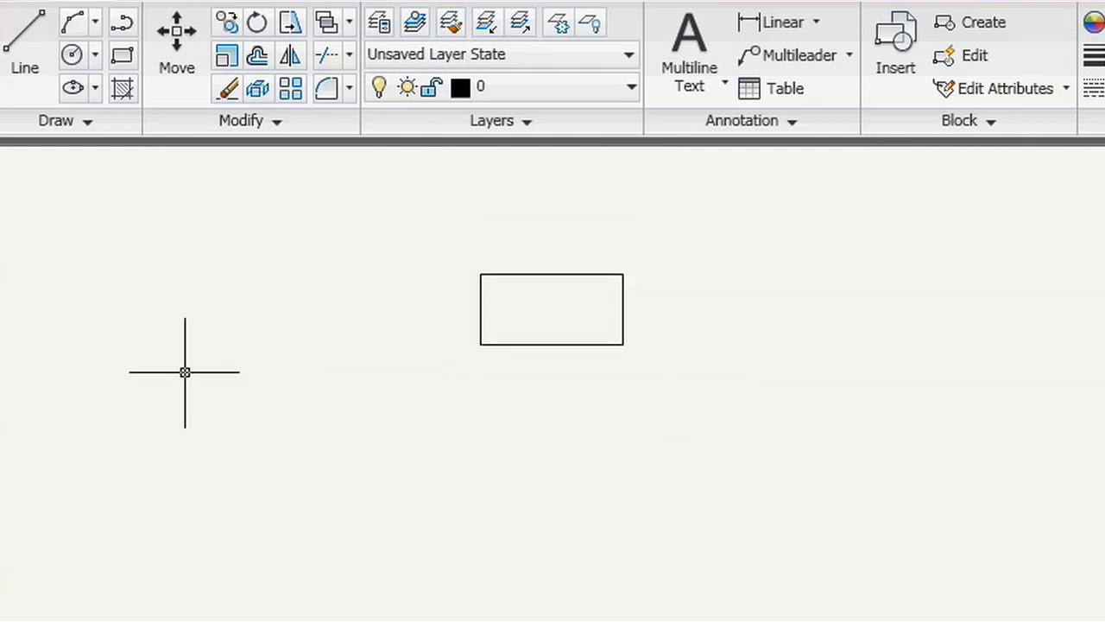